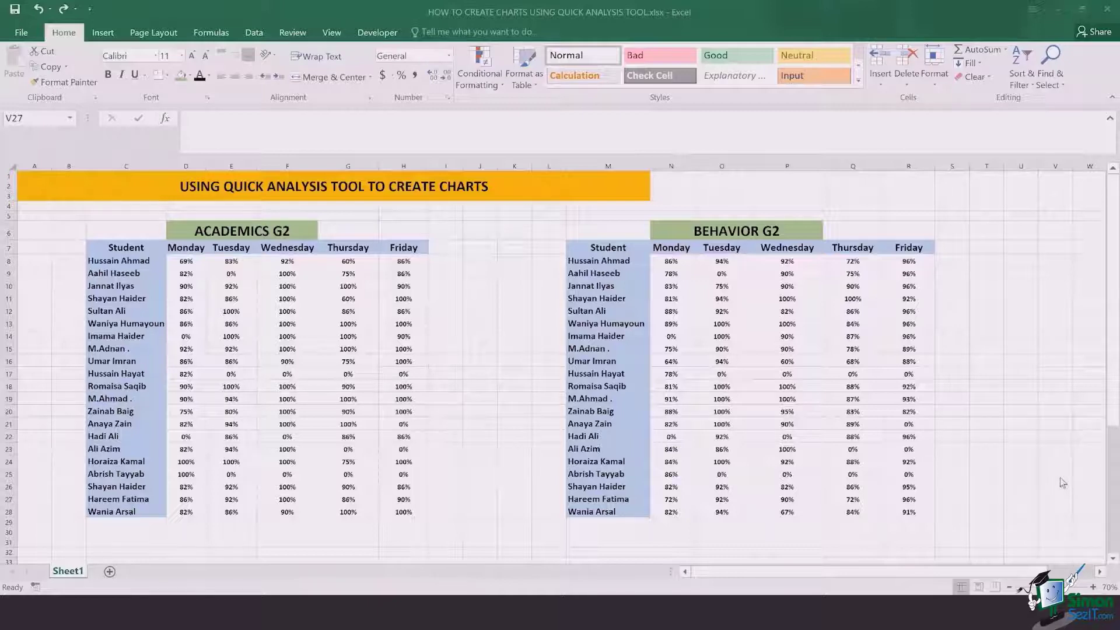
{"action": "mouse_move", "coordinate": [363, 263]}
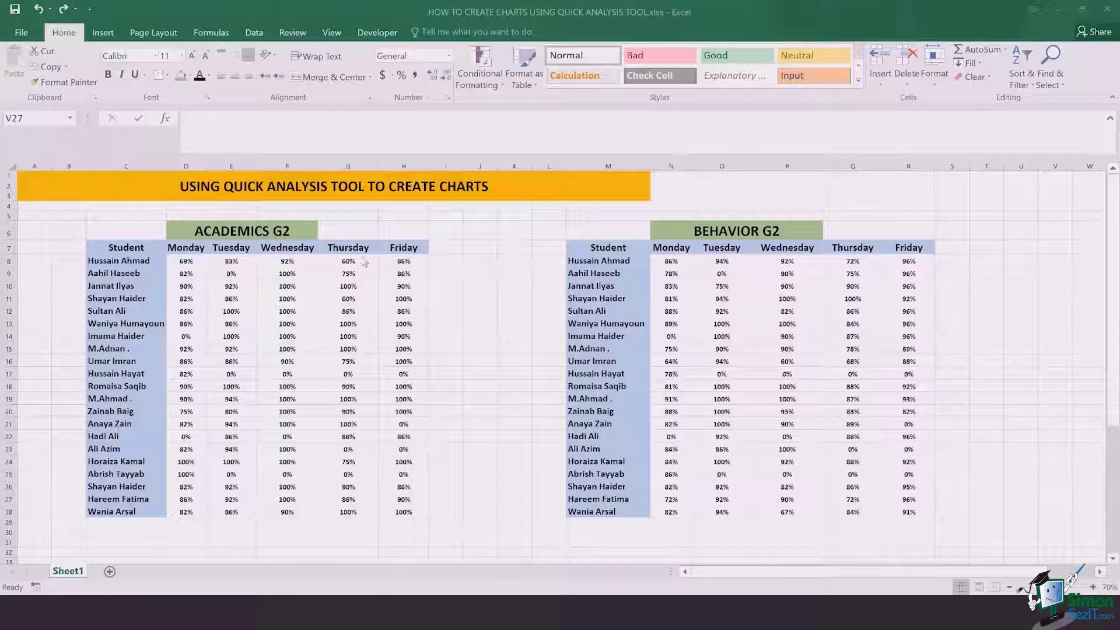
- Highlight the Academics G2 table, student names and weekday headers included
{"action": "left_click", "coordinate": [126, 247]}
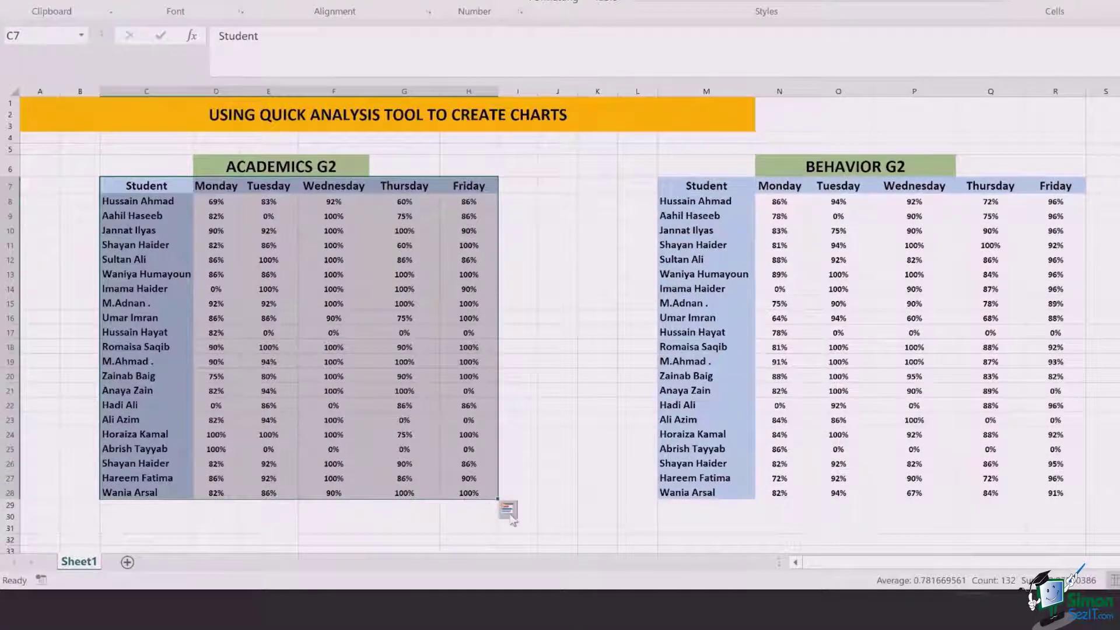
{"action": "mouse_move", "coordinate": [508, 511]}
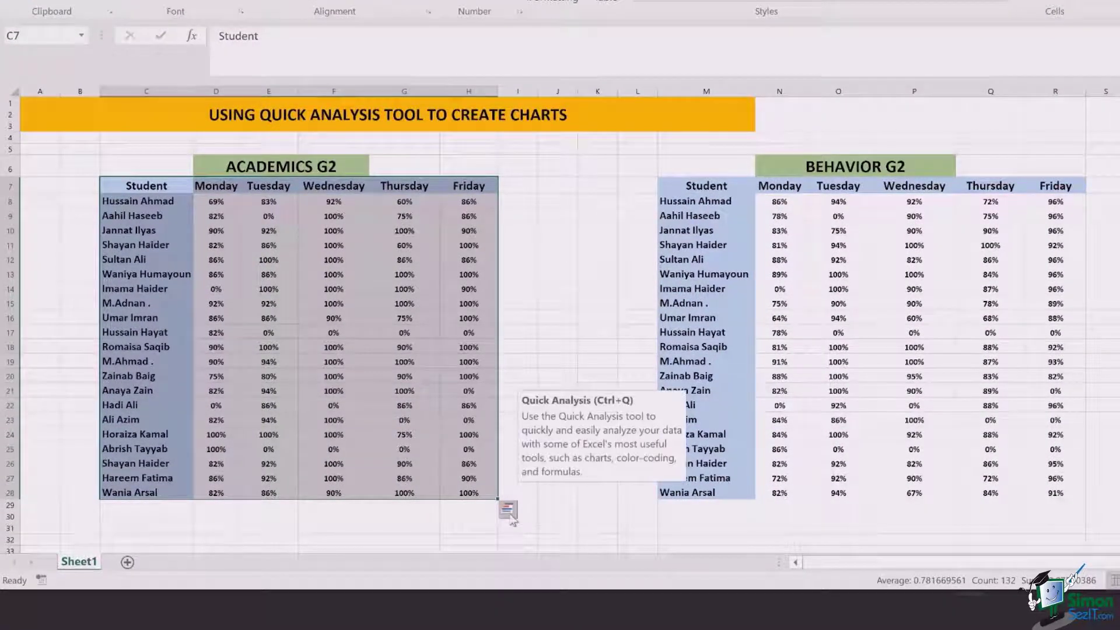
- Show the Quick Analysis gallery for the selected Academics G2 range via Ctrl+Q
{"action": "key", "text": "ctrl+q"}
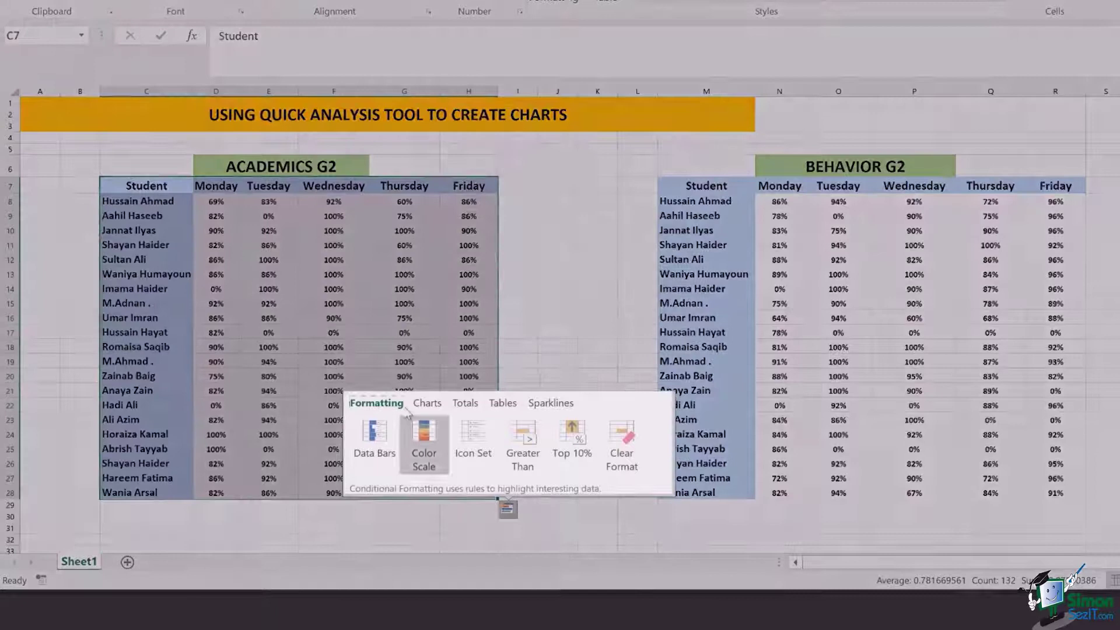
- Insert a Clustered Column chart of the Academics G2 percentages from the Charts suggestions
{"action": "left_click", "coordinate": [427, 402]}
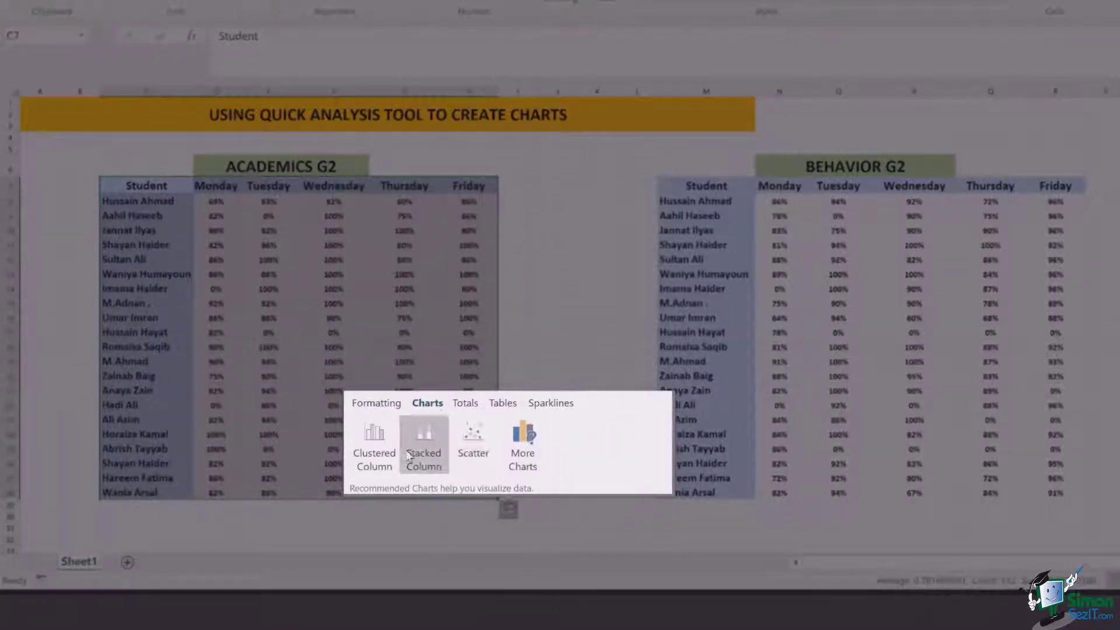
{"action": "mouse_move", "coordinate": [472, 443]}
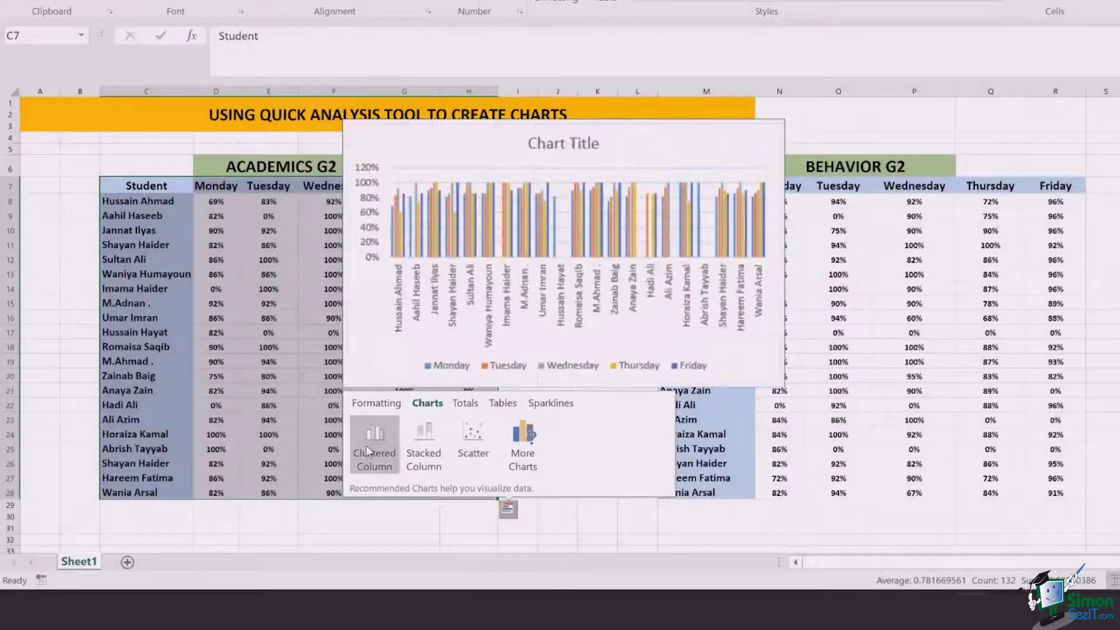
{"action": "left_click", "coordinate": [373, 439]}
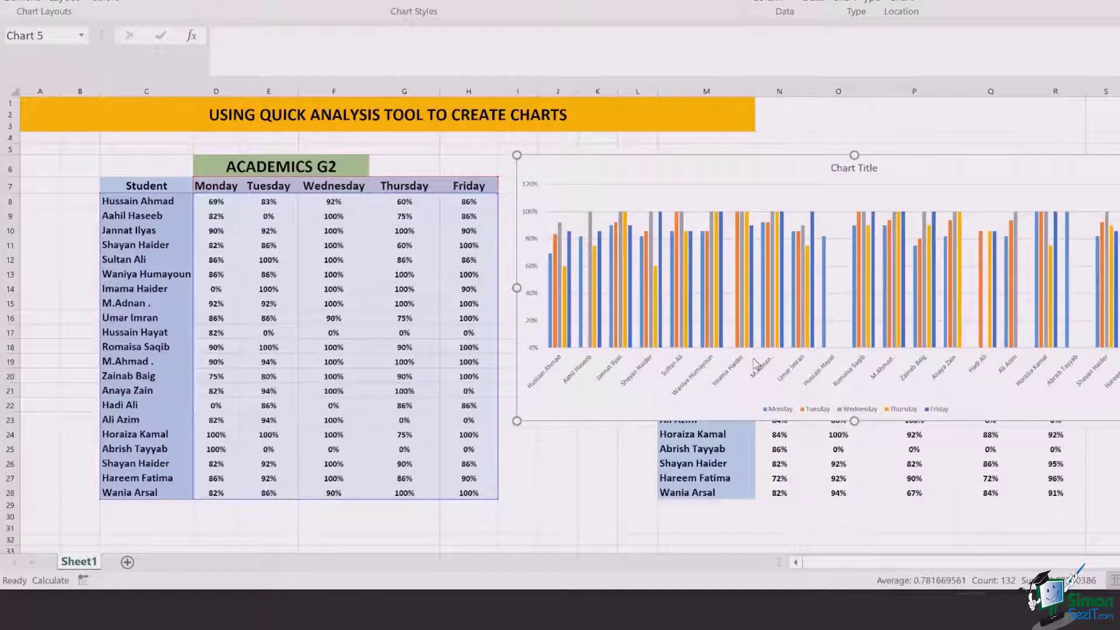
{"action": "mouse_move", "coordinate": [902, 202]}
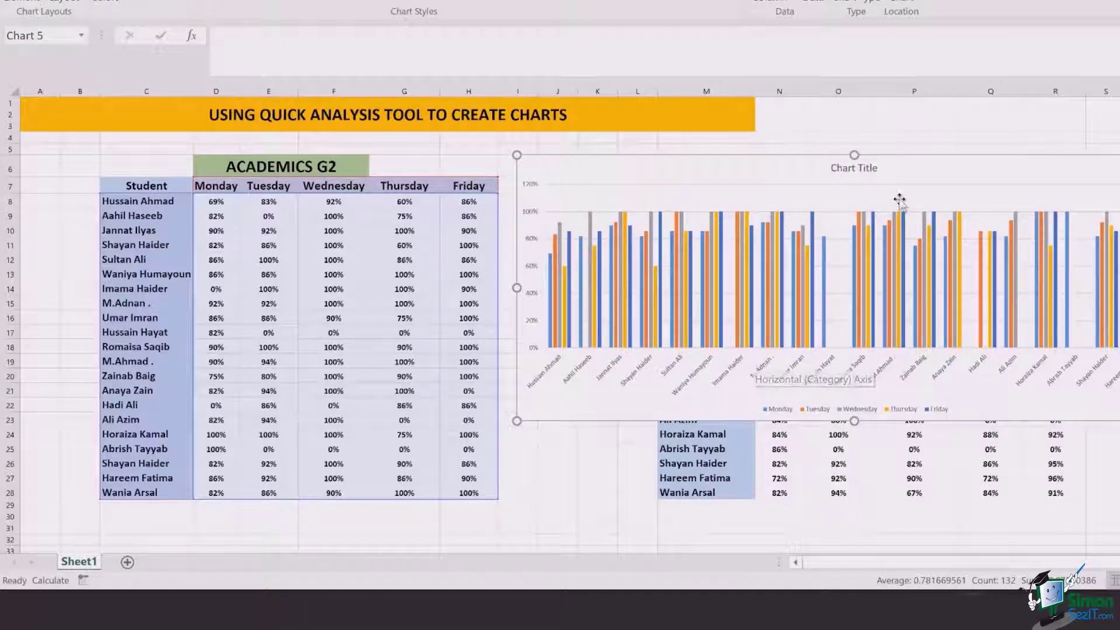
{"action": "mouse_move", "coordinate": [924, 172]}
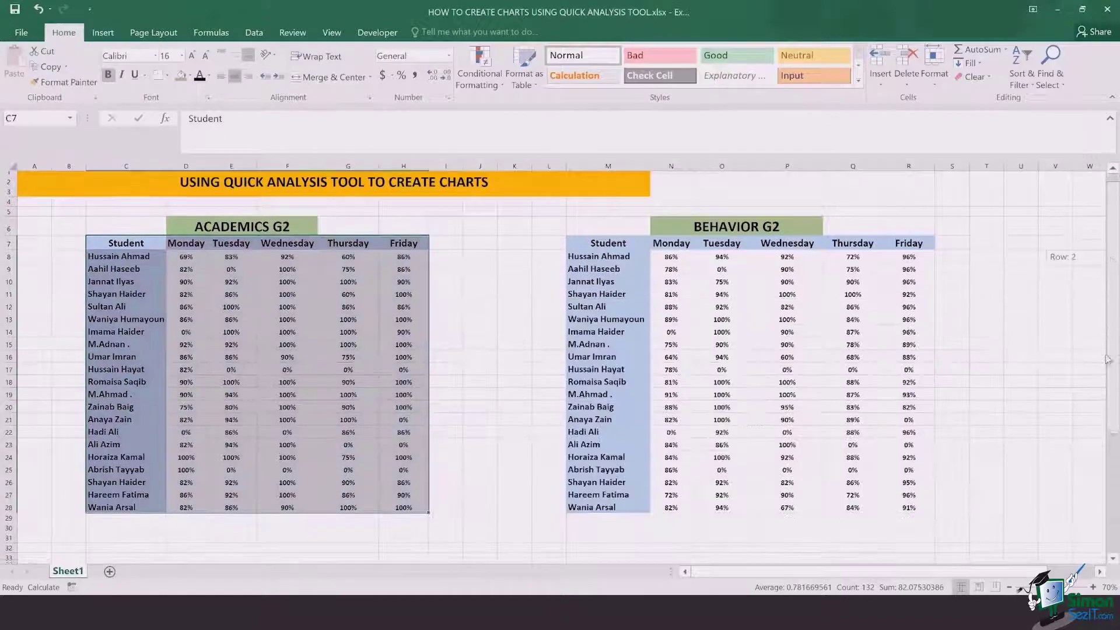
- Scroll down to view the styled Academics G2 and Behaviour G2 charts beneath the tables
{"action": "scroll", "scroll_direction": "down", "scroll_amount": 3}
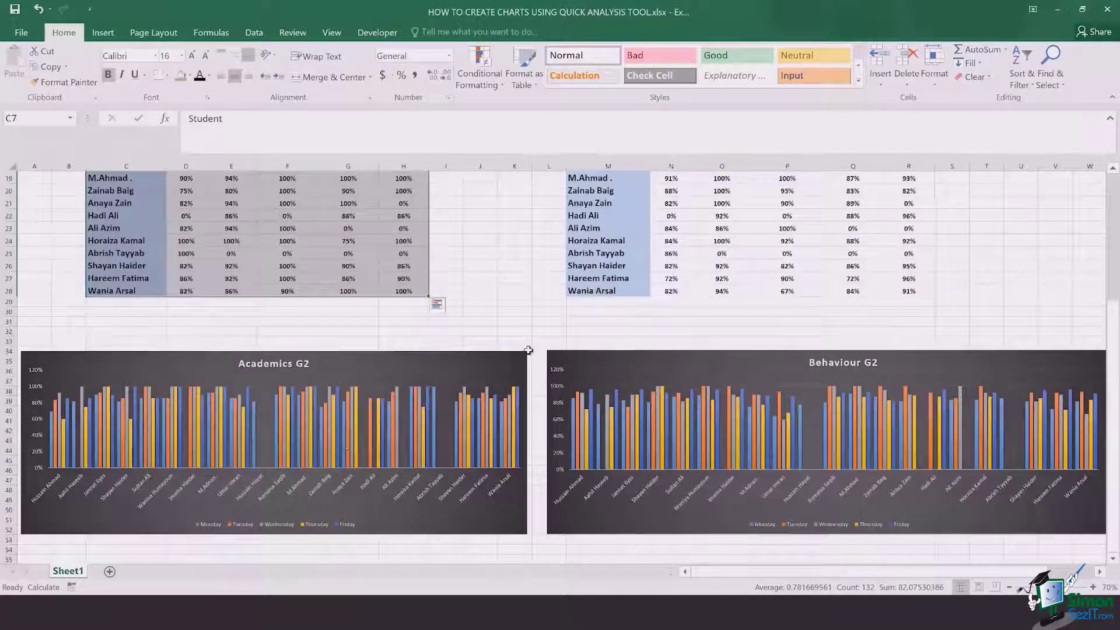
{"action": "mouse_move", "coordinate": [527, 359]}
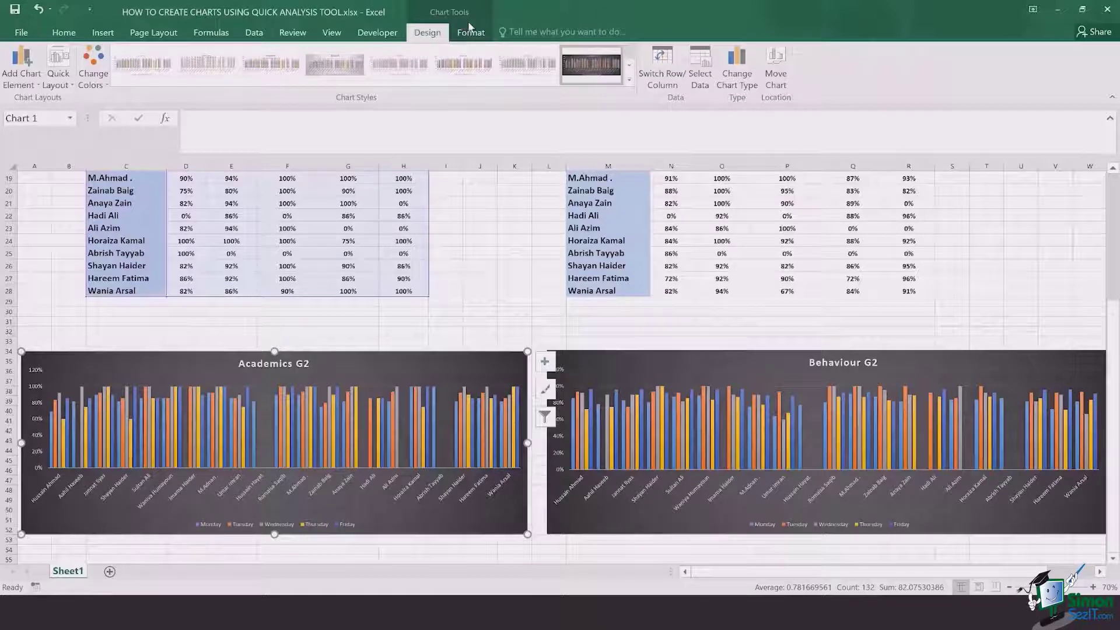
{"action": "left_click", "coordinate": [626, 76]}
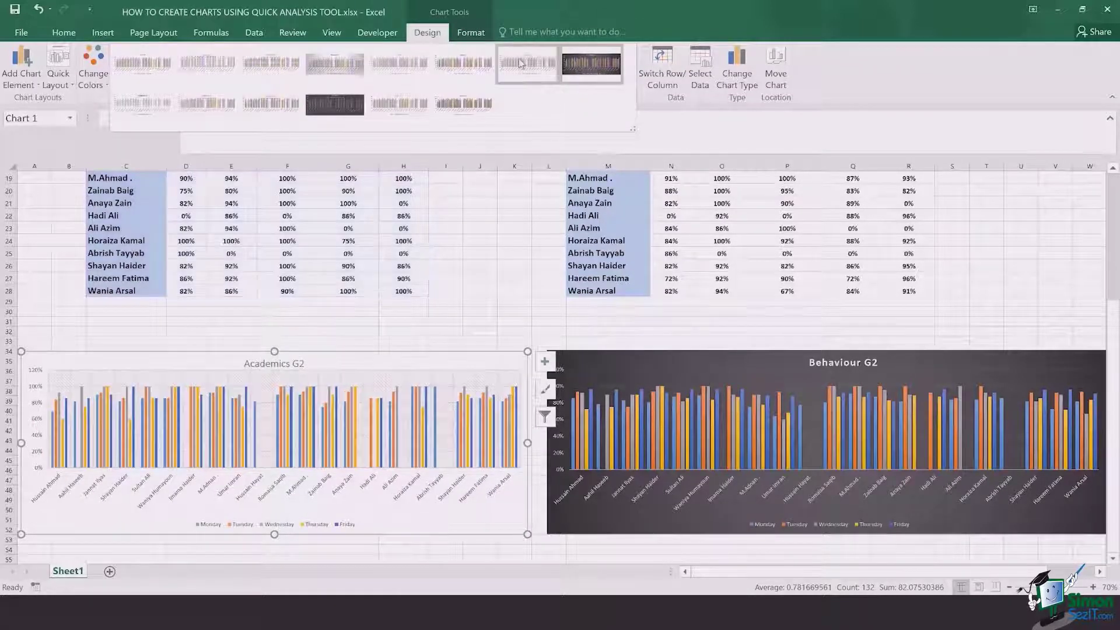
{"action": "mouse_move", "coordinate": [463, 62]}
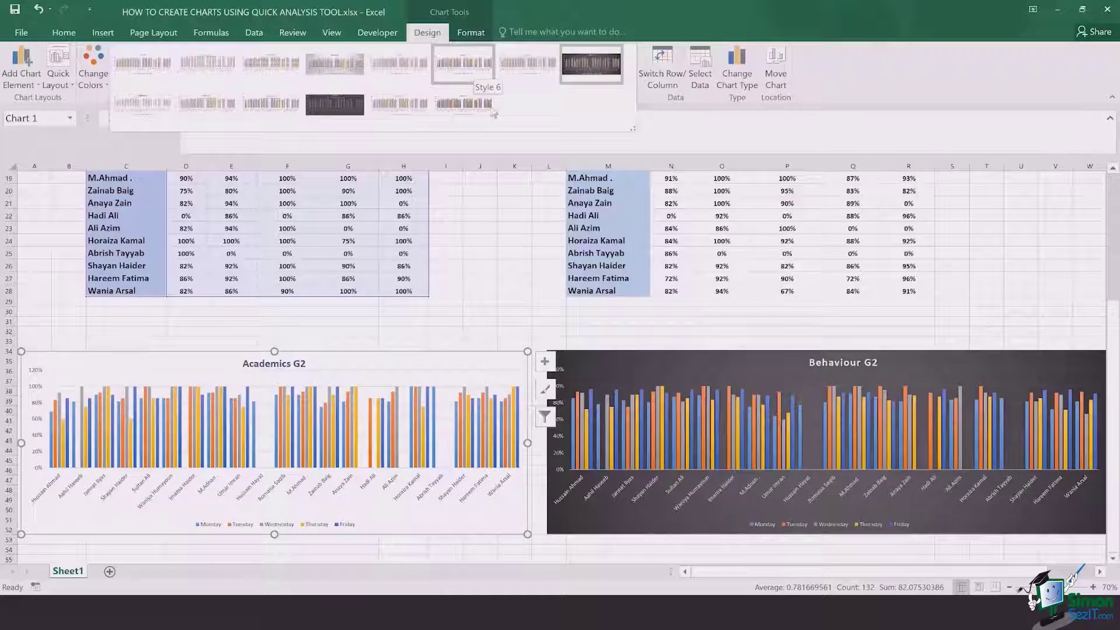
{"action": "left_click", "coordinate": [590, 63]}
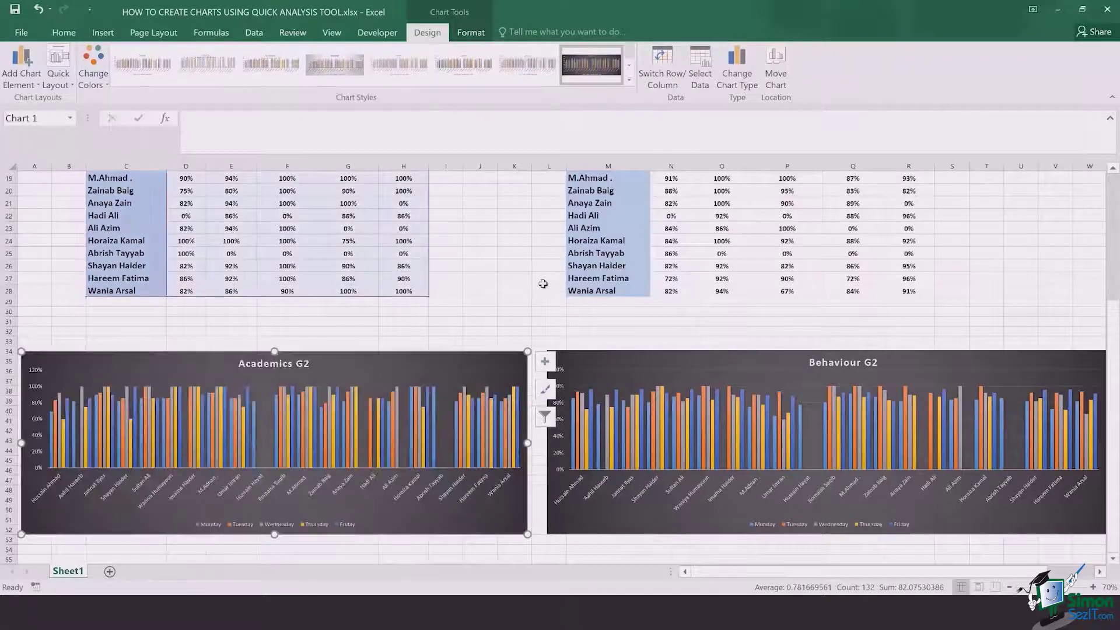
{"action": "left_click", "coordinate": [548, 280]}
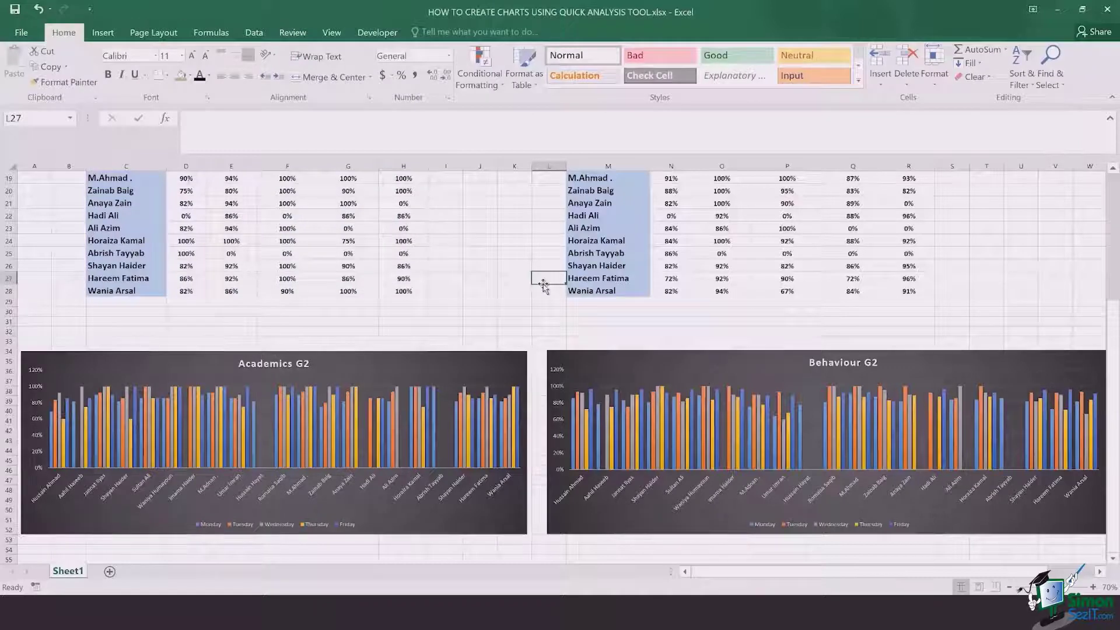